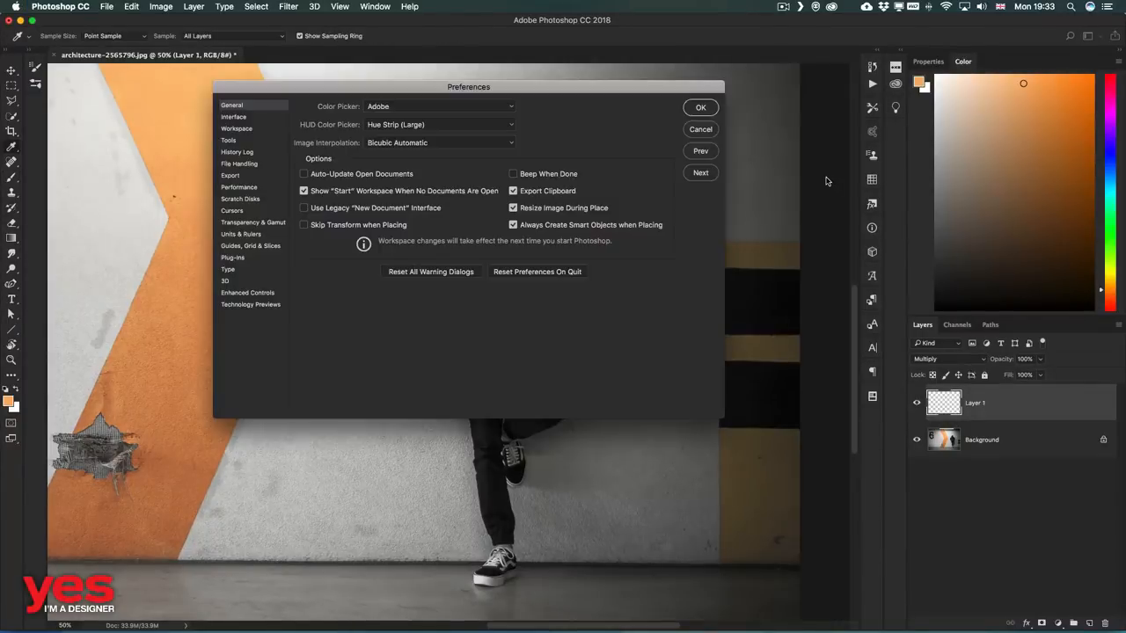
mouse_move(260, 313)
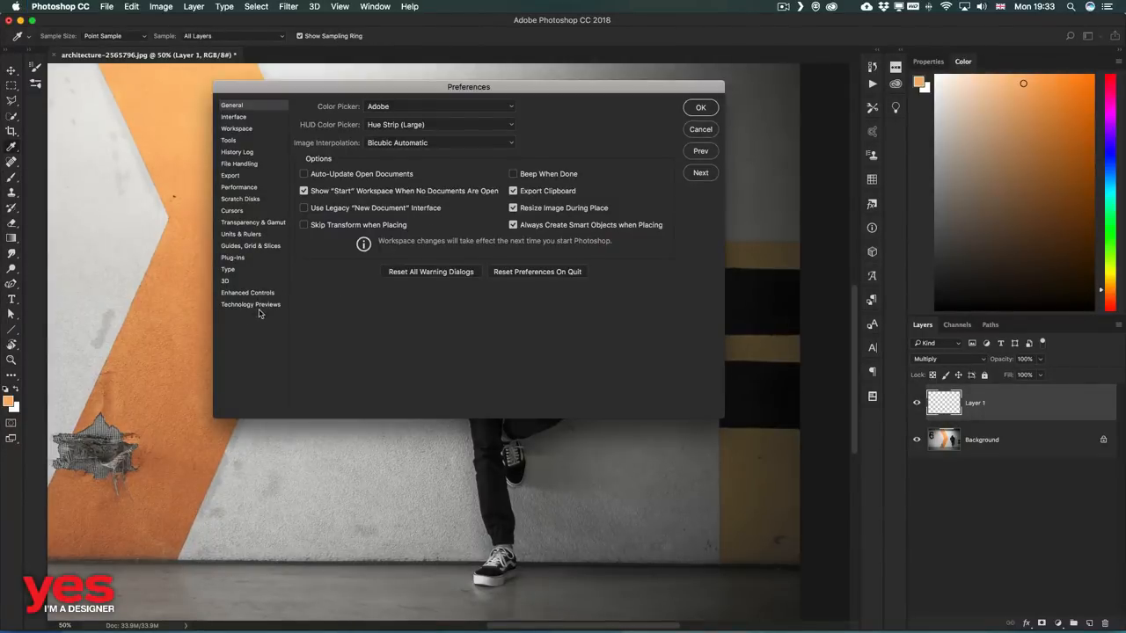
Step: Tick Enable Paint Symmetry under Technology Previews and confirm the preferences
left_click(250, 304)
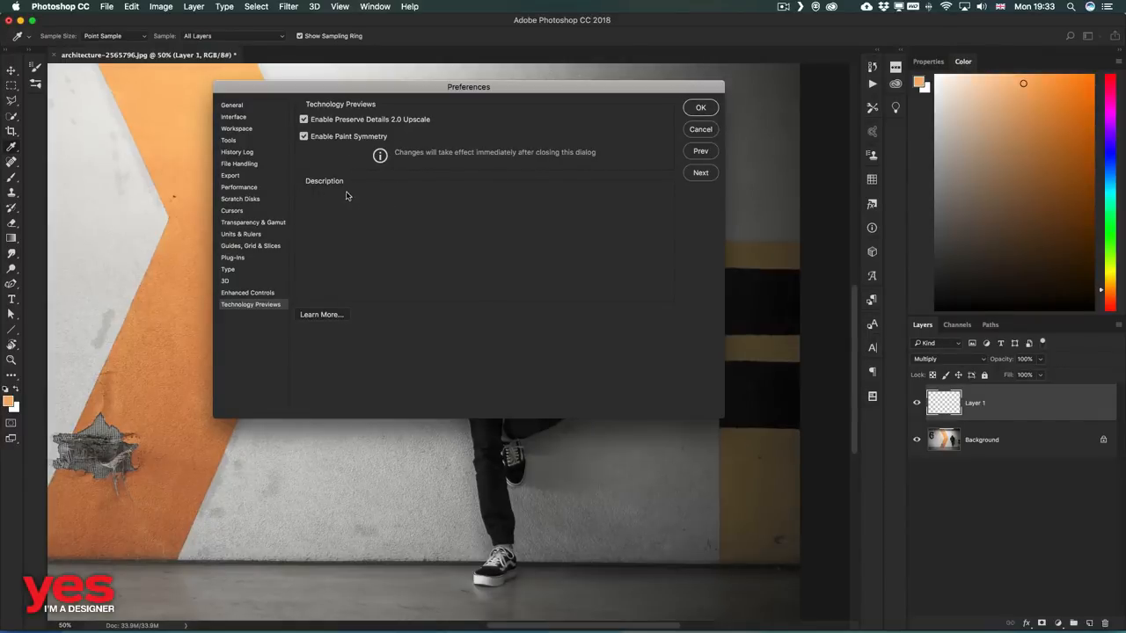
left_click(700, 107)
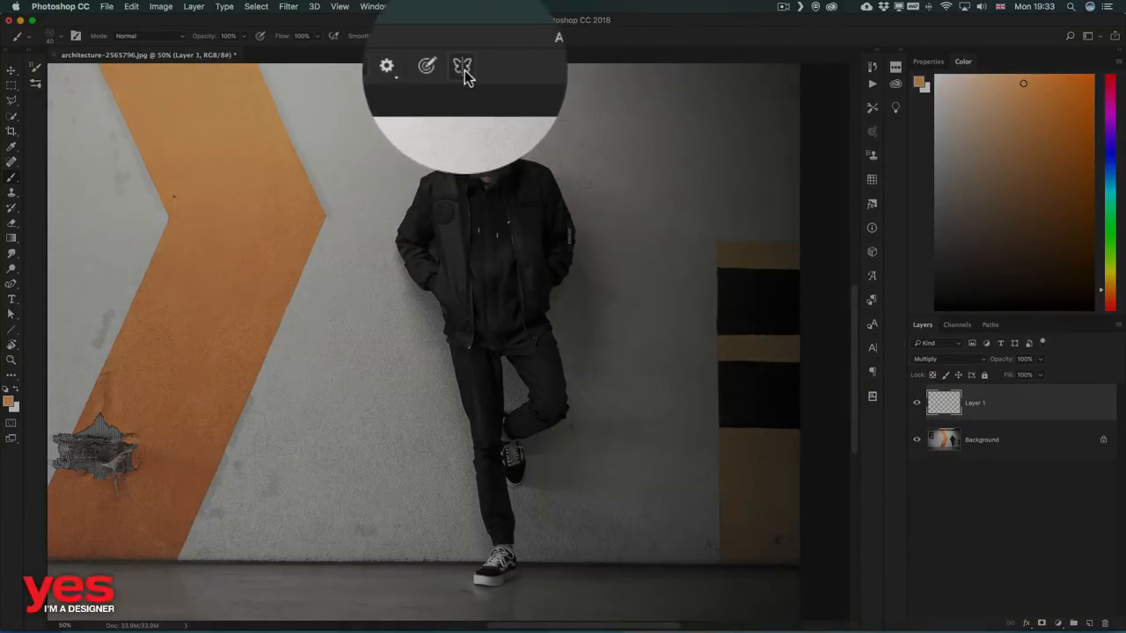
Step: Choose New Vertical symmetry and drag the mirror axis through the man's centre
left_click(461, 67)
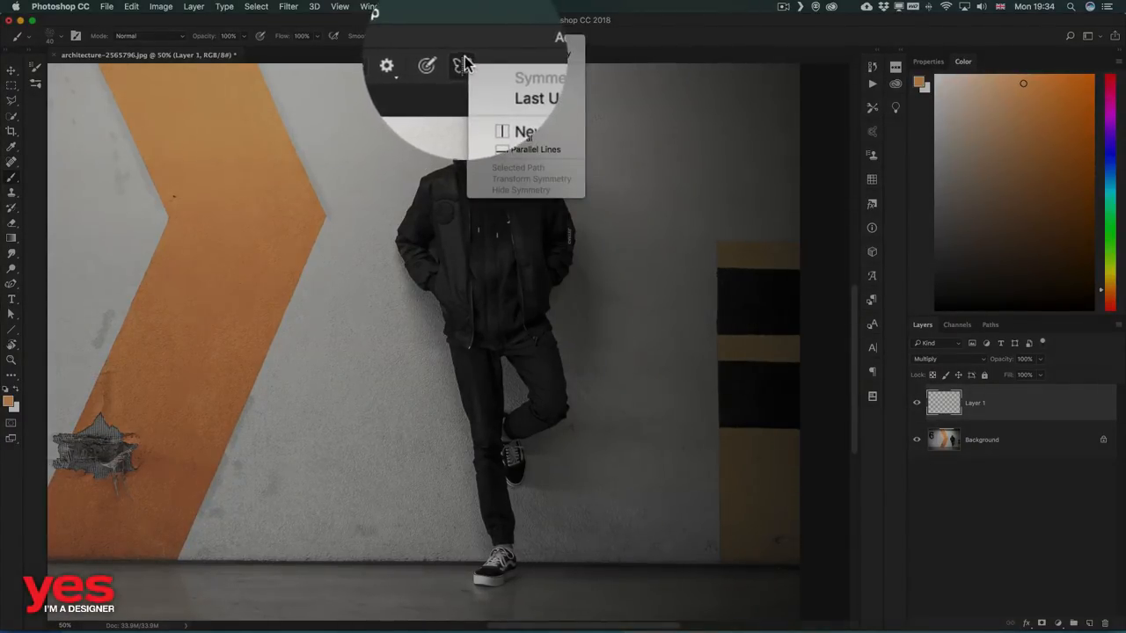
left_click(464, 36)
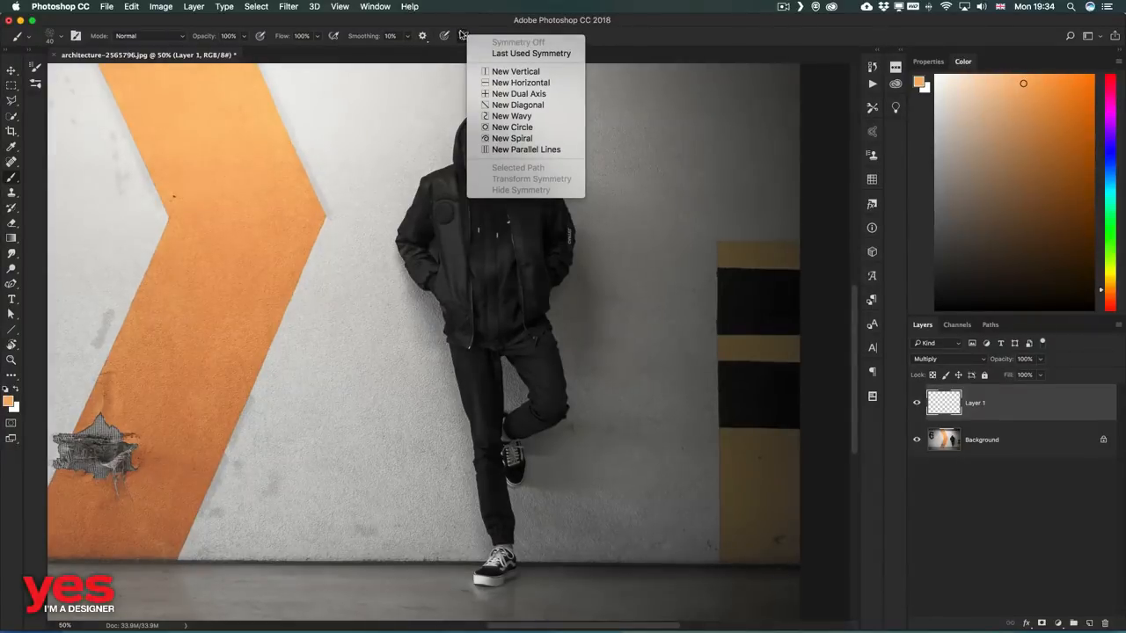
mouse_move(515, 70)
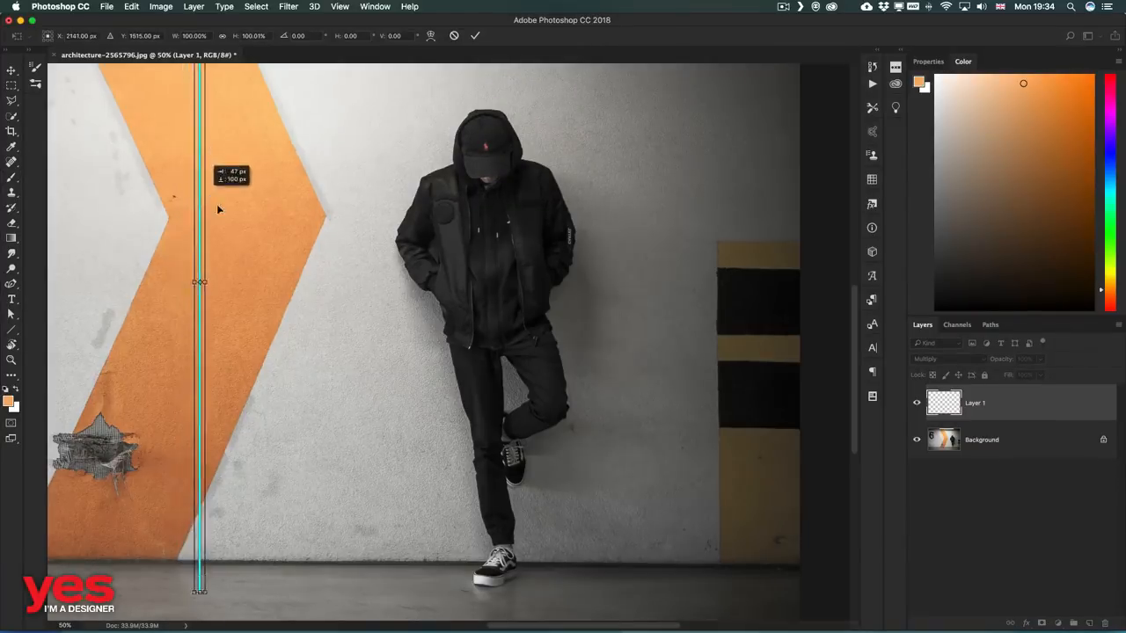
left_click_drag(201, 281, 493, 281)
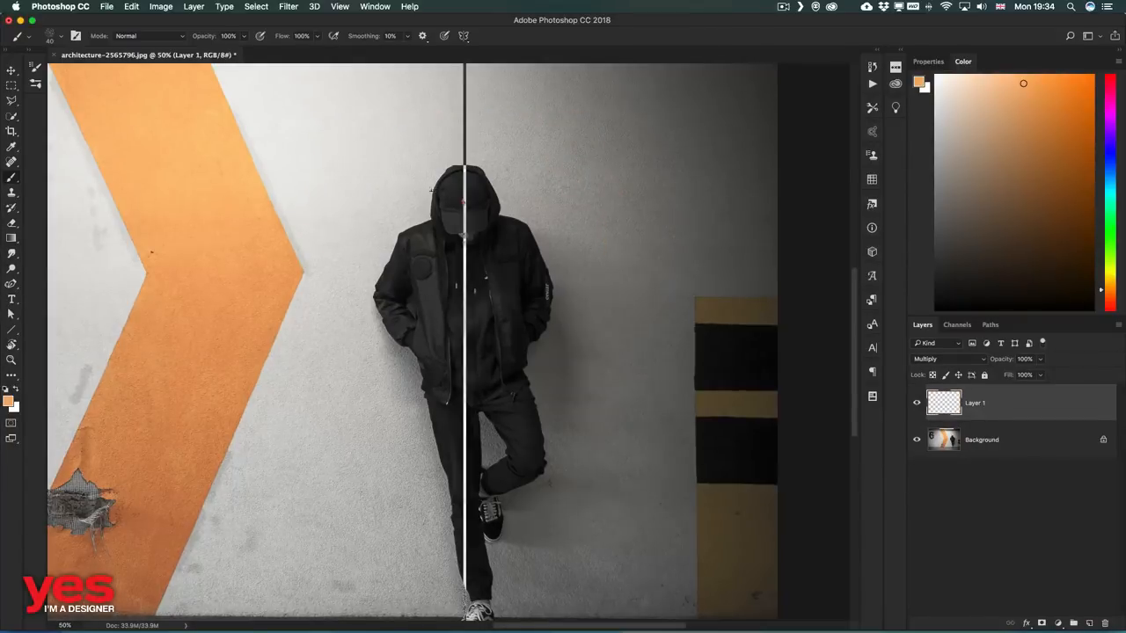
Step: Switch to a New Horizontal symmetry axis across the wall for the orange zigzag
left_click(465, 35)
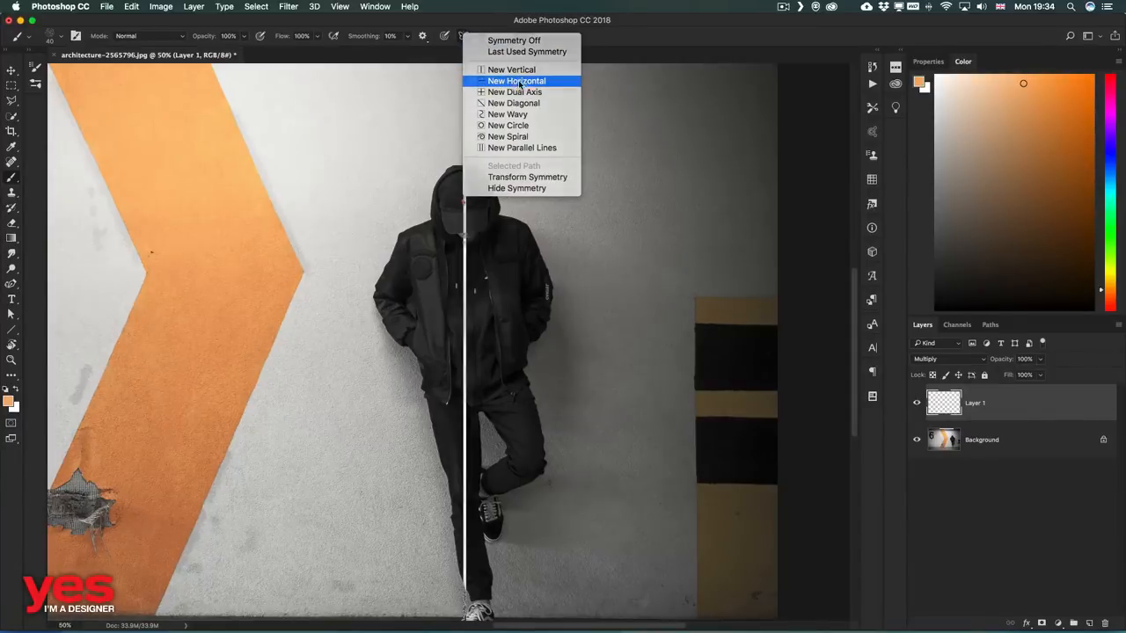
left_click(517, 81)
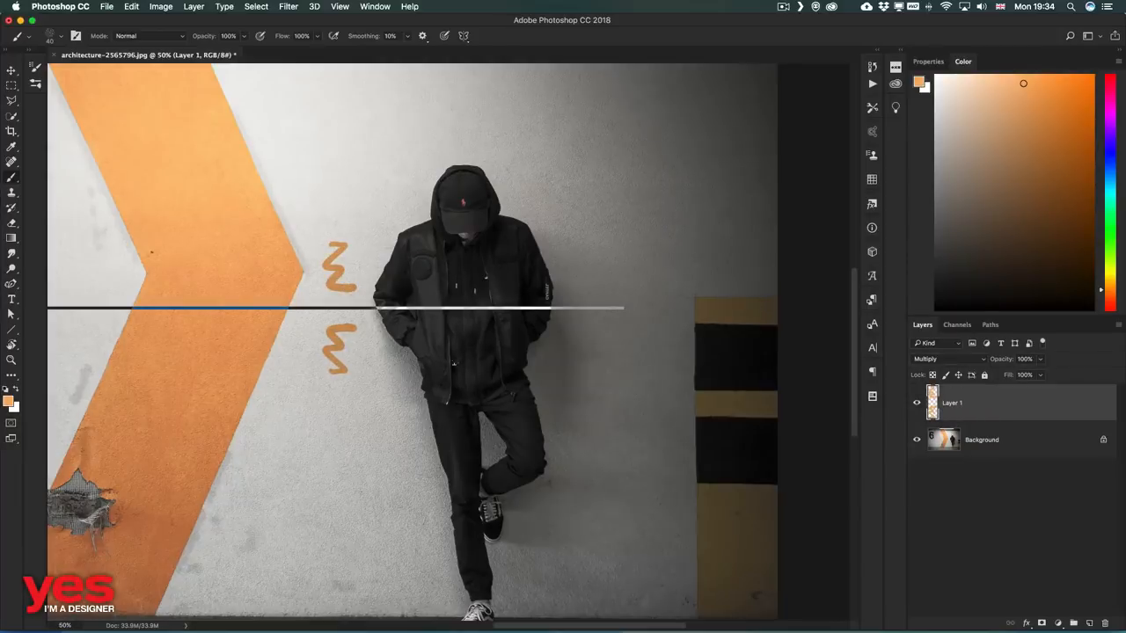
left_click(464, 36)
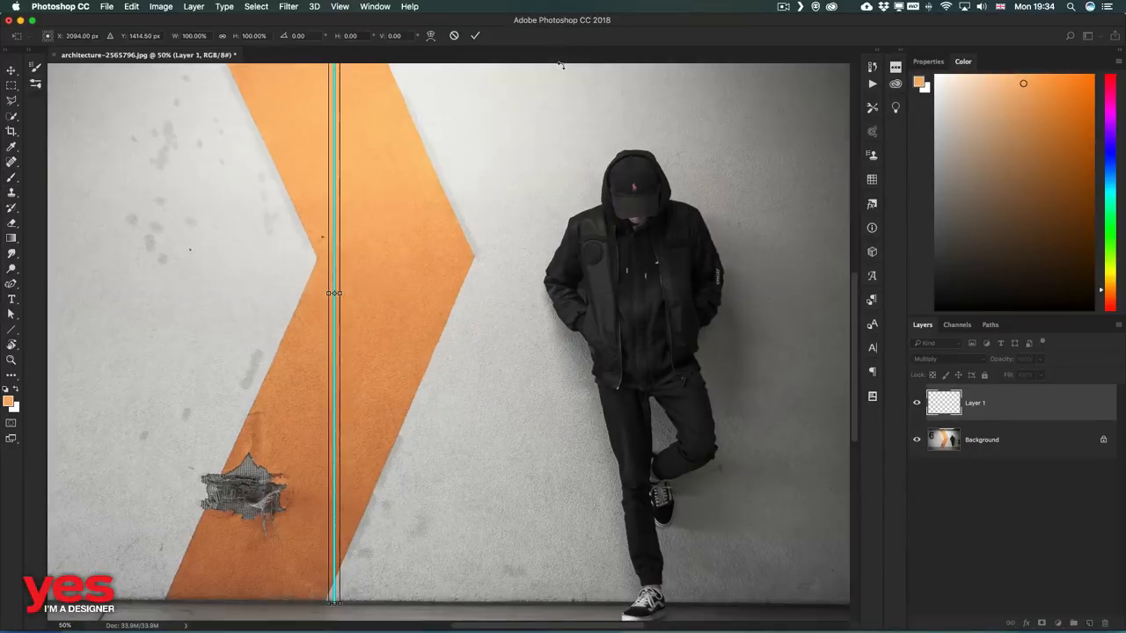
Step: Move the vertical axis onto the man and brush mirrored orange horns, halo and rays
left_click_drag(334, 295, 630, 295)
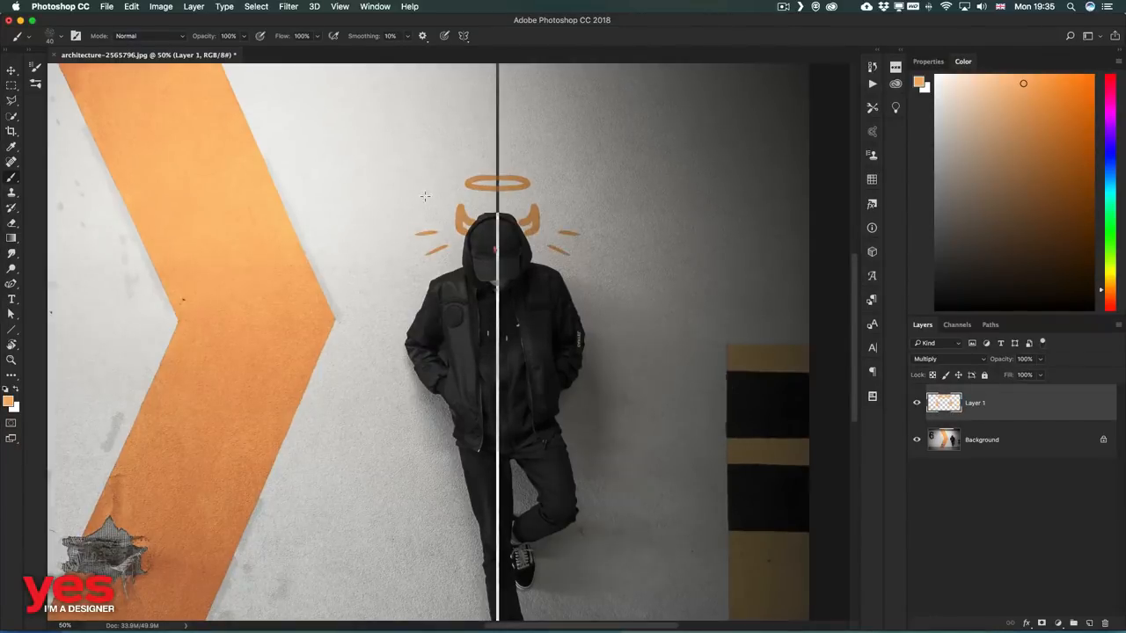
left_click_drag(478, 122, 493, 155)
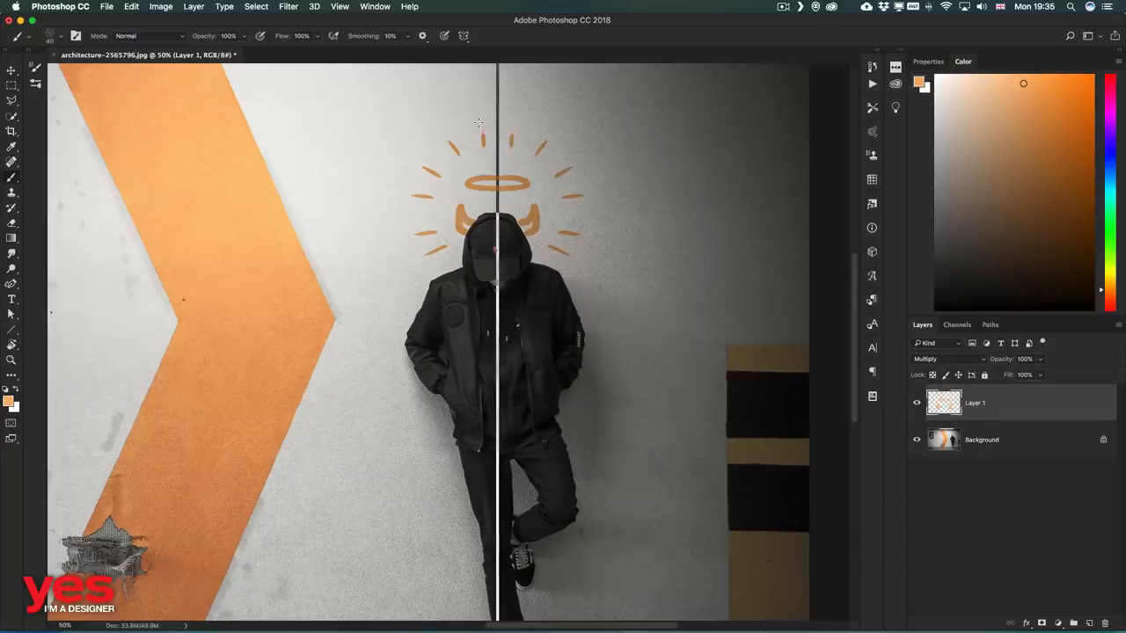
mouse_move(641, 236)
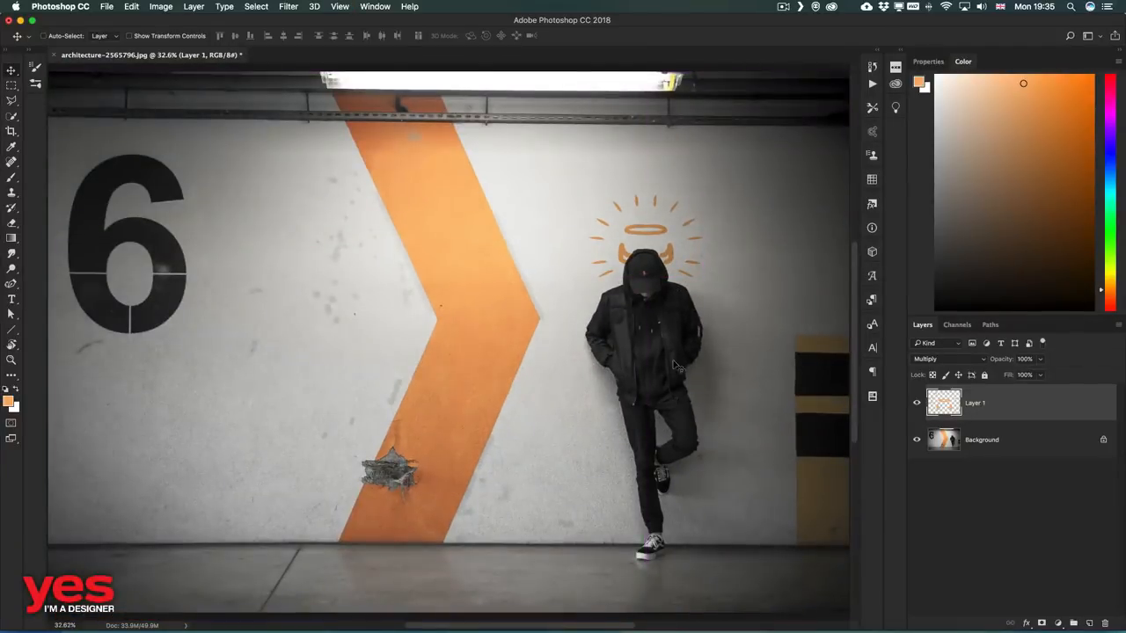
mouse_move(538, 378)
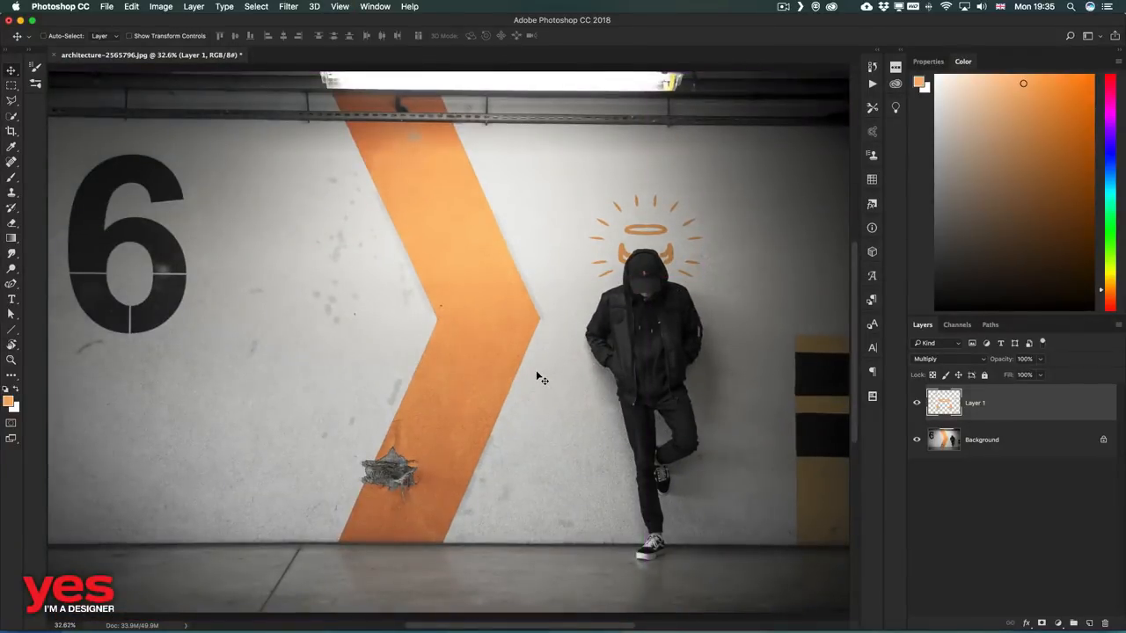